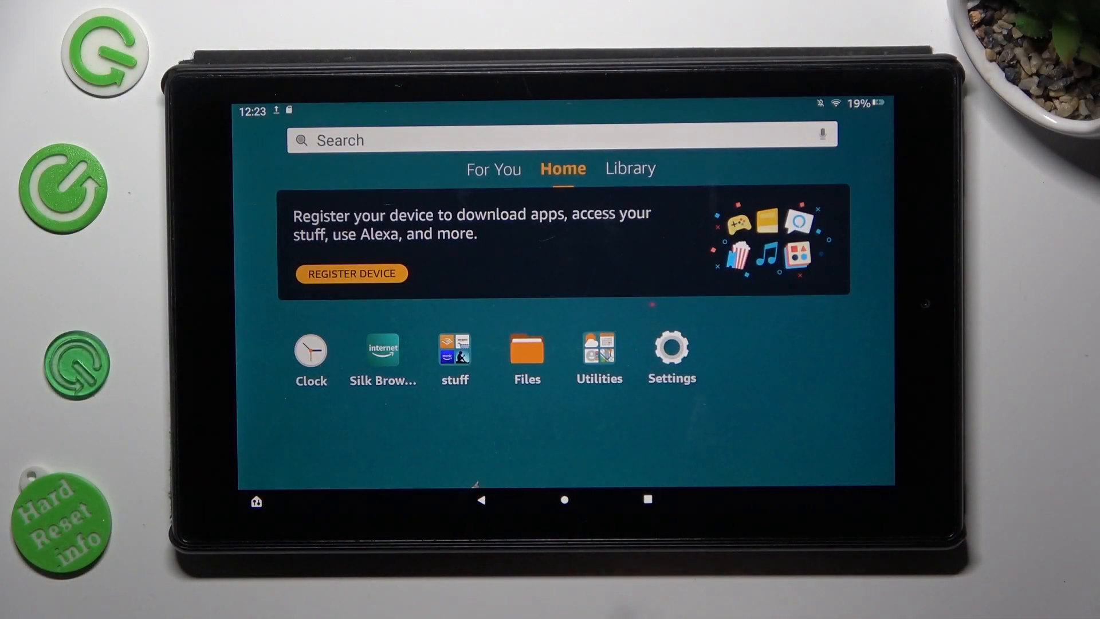
# Reach the Device Options page listing date, backup, update and factory reset entries
pyautogui.click(672, 353)
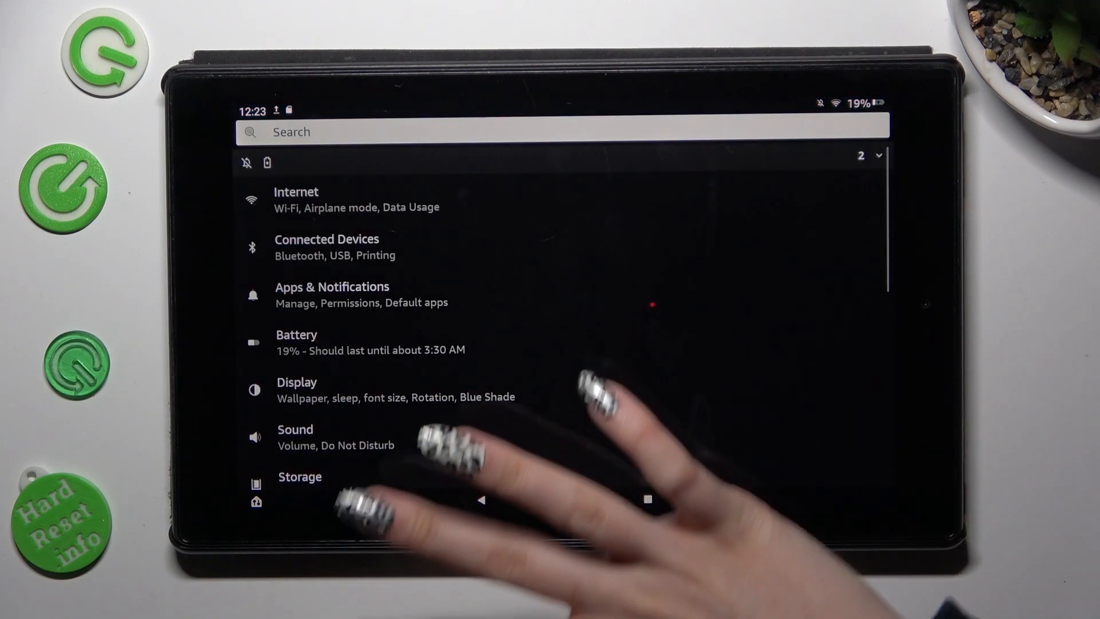
pyautogui.scroll(-3)
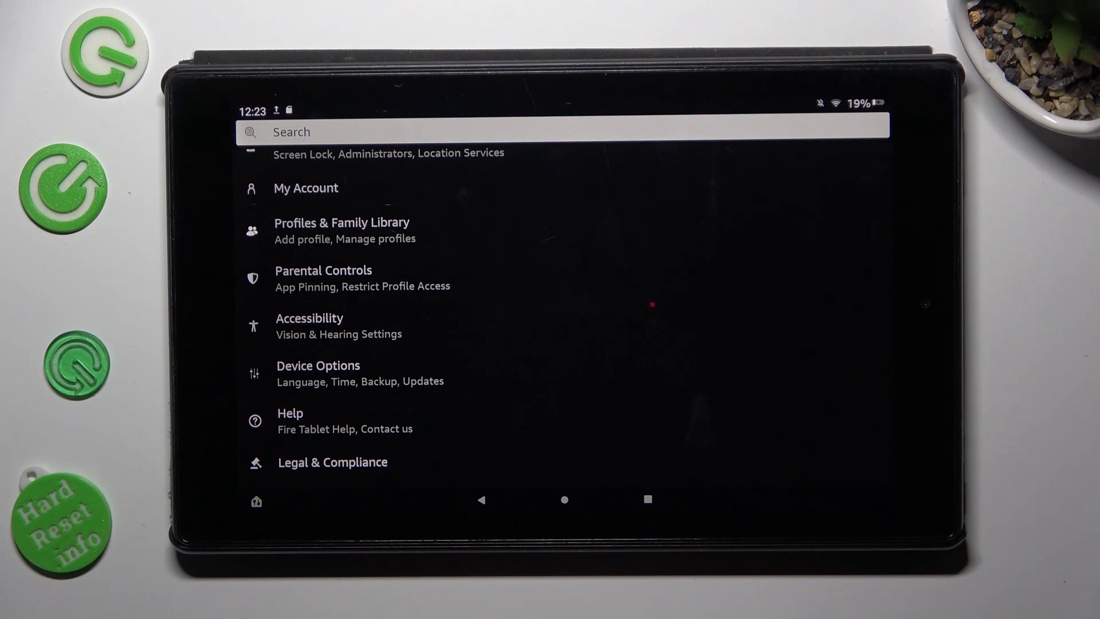
pyautogui.click(317, 366)
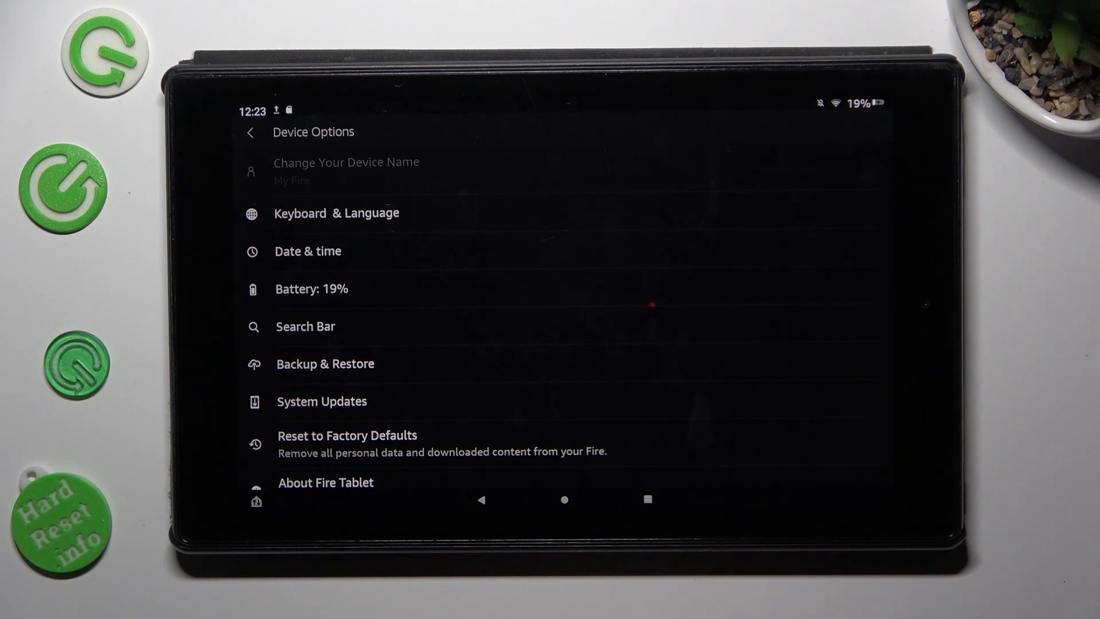
# Reach the Fire Standard Keyboard Settings page via Keyboard & Language and Current Keyboard Settings
pyautogui.click(337, 213)
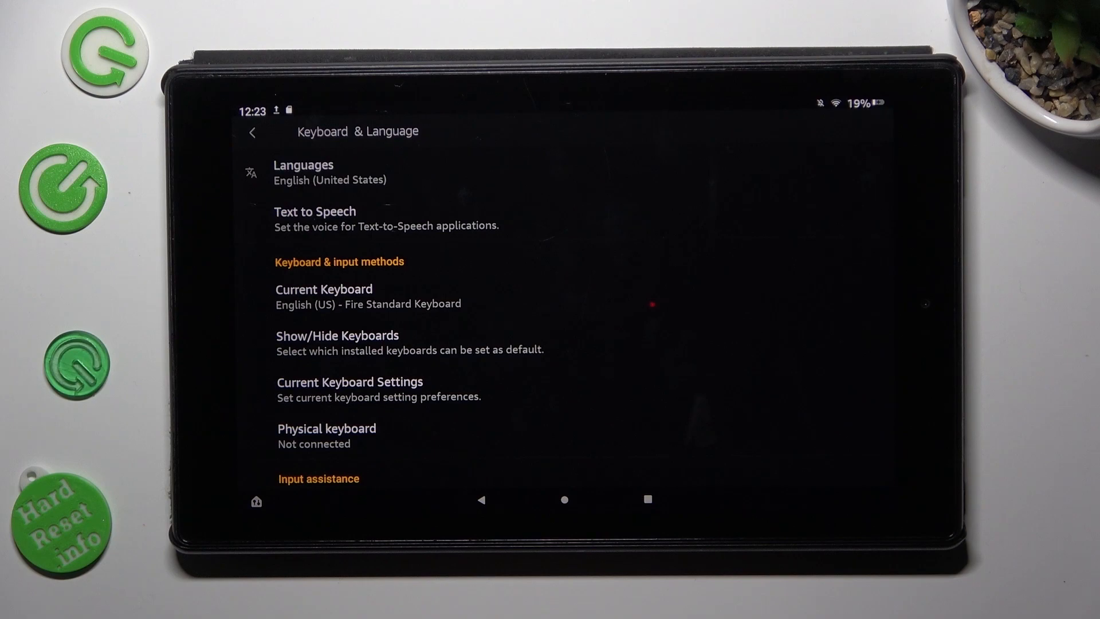
pyautogui.click(350, 383)
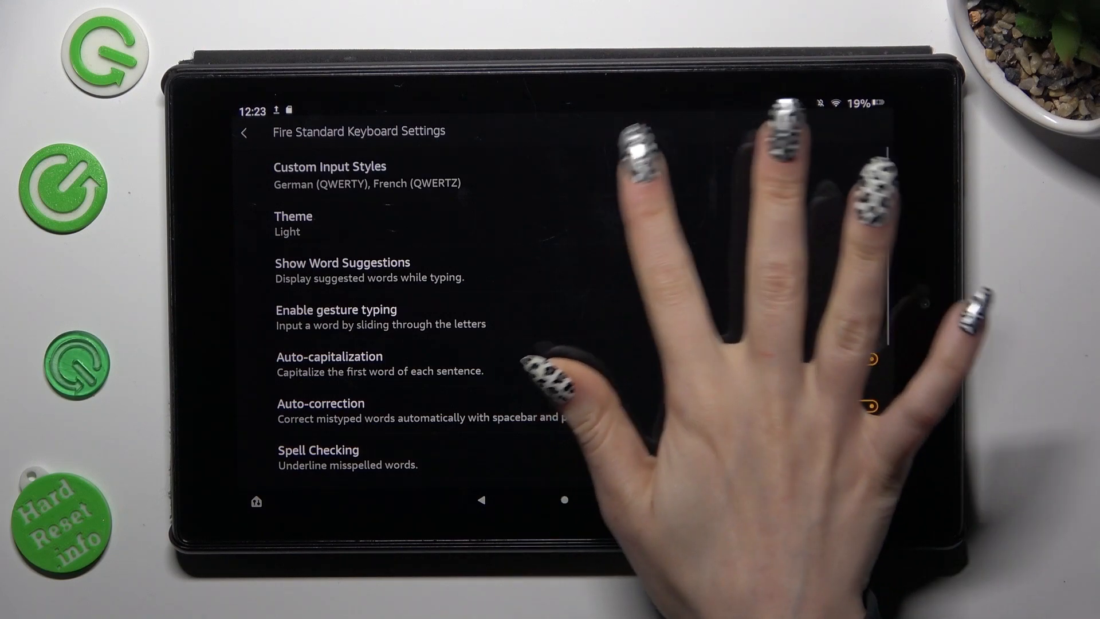
# Change the keyboard Theme setting from Light to the Dark radio option
pyautogui.click(292, 218)
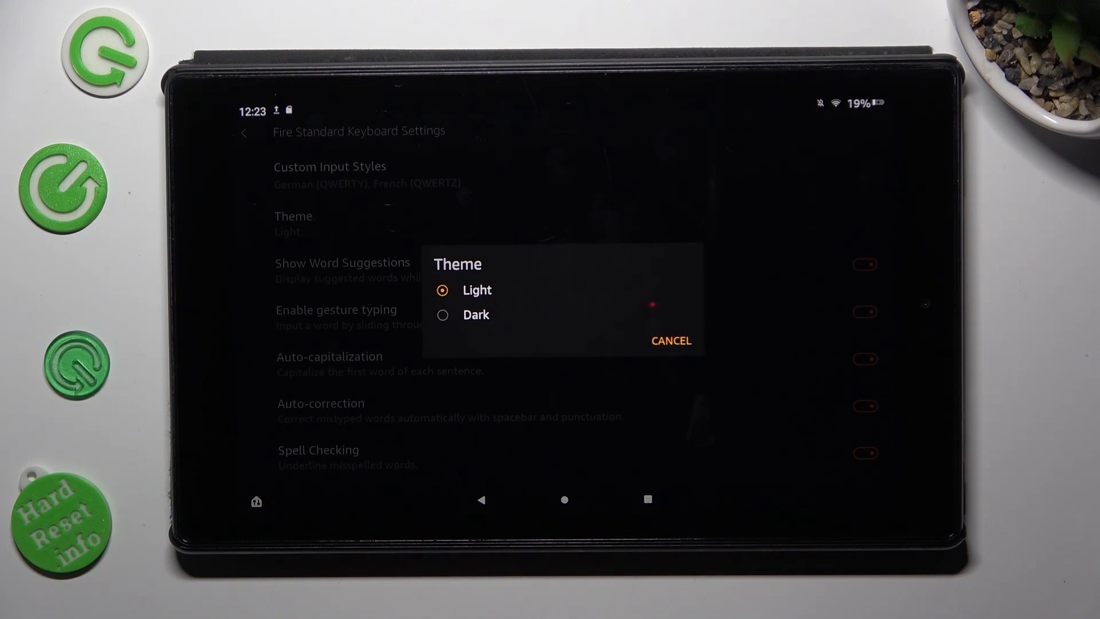
pyautogui.click(443, 314)
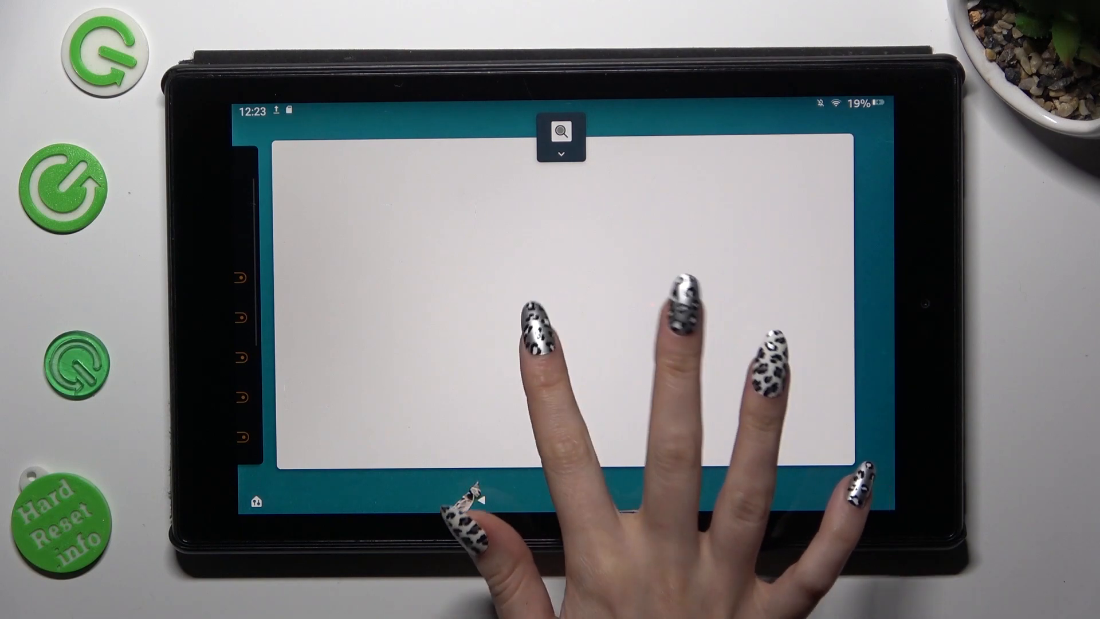
# Focus the launcher Search bar so the keyboard shows in its new dark theme
pyautogui.click(562, 133)
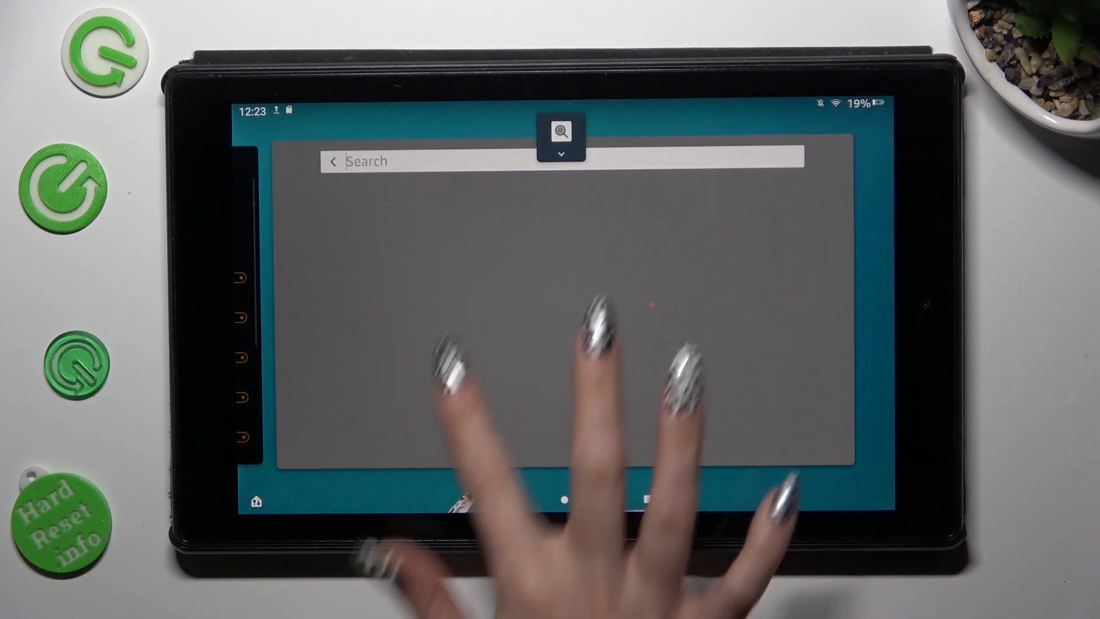